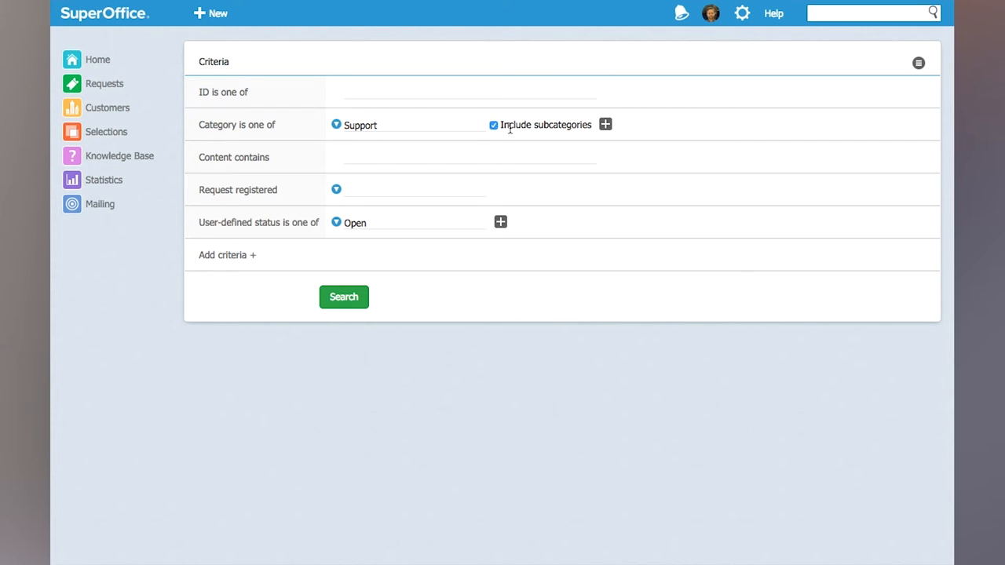
# Search Support-category requests with Open status, including subcategories, listing 18 results
pyautogui.click(408, 223)
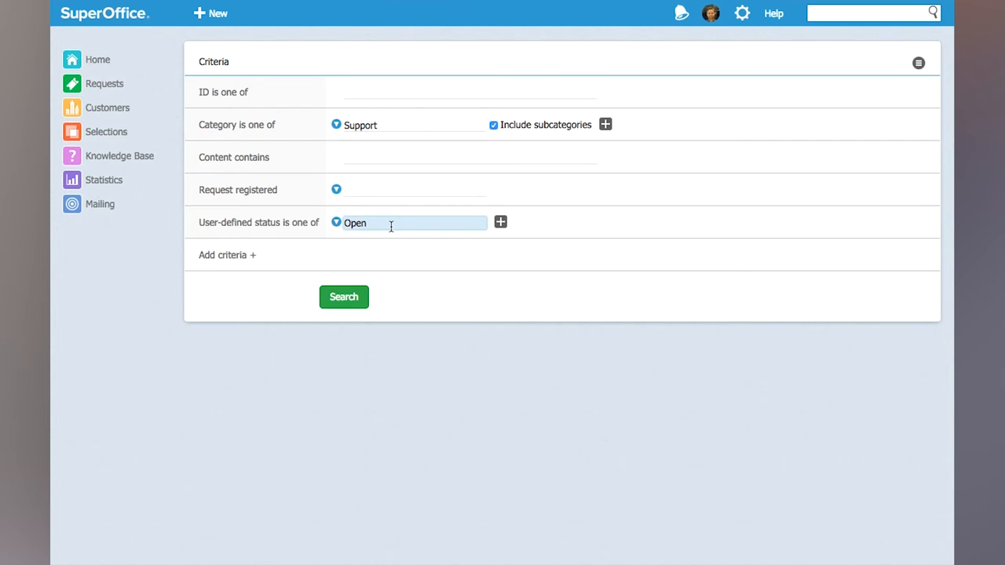
pyautogui.click(344, 296)
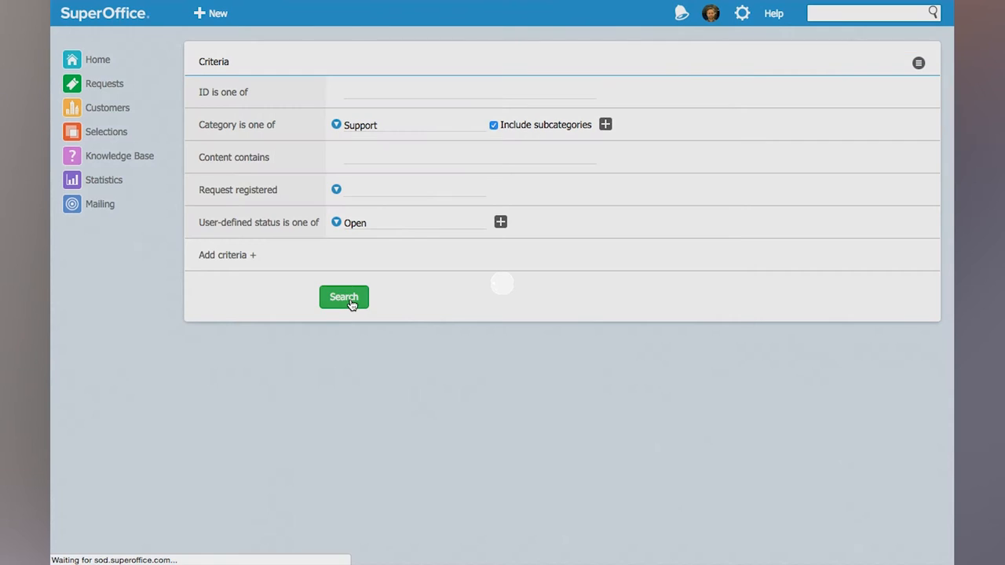
pyautogui.click(344, 297)
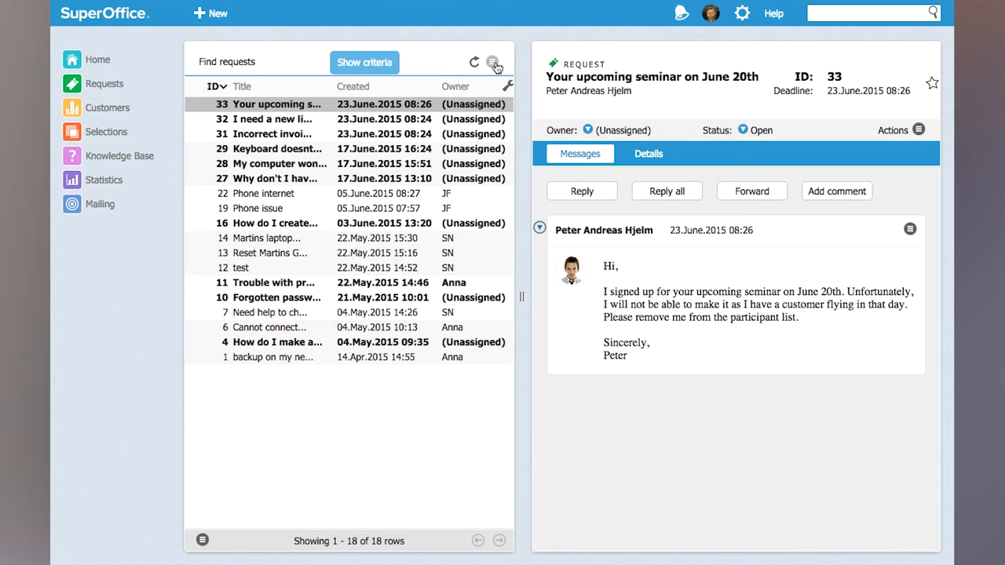
# Switch the Find requests results to View result in chart, showing a pie chart
pyautogui.click(493, 61)
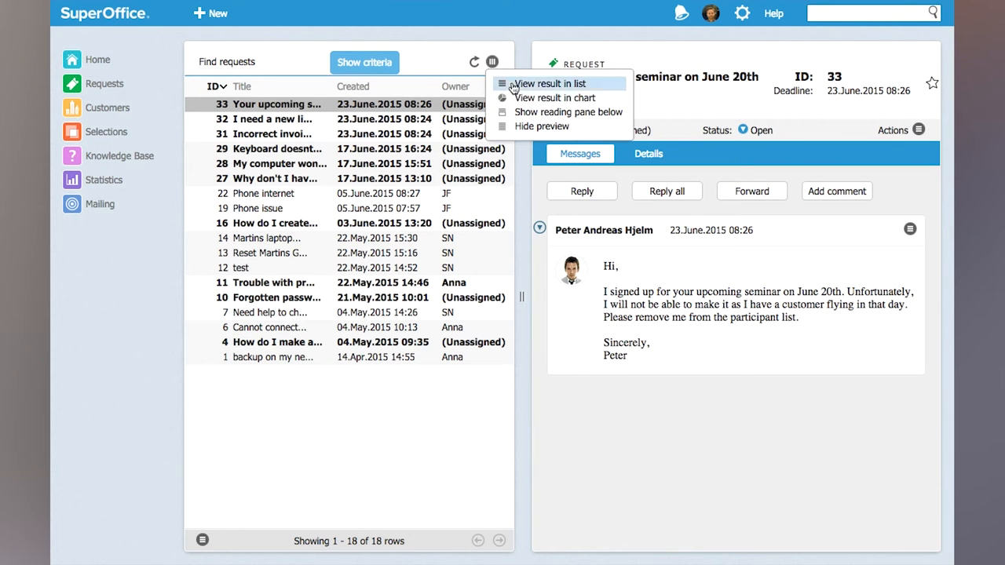
pyautogui.click(556, 97)
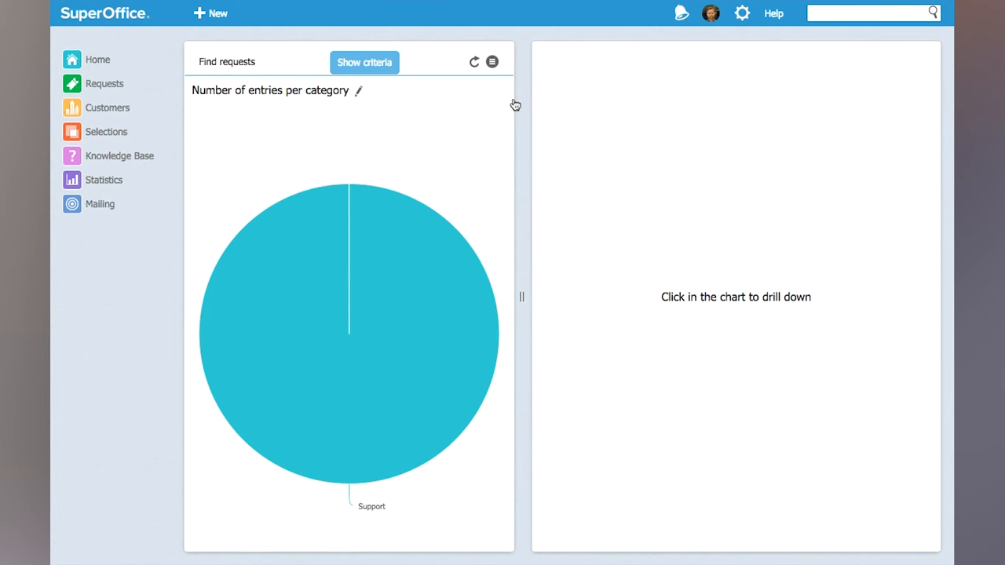
pyautogui.moveTo(357, 100)
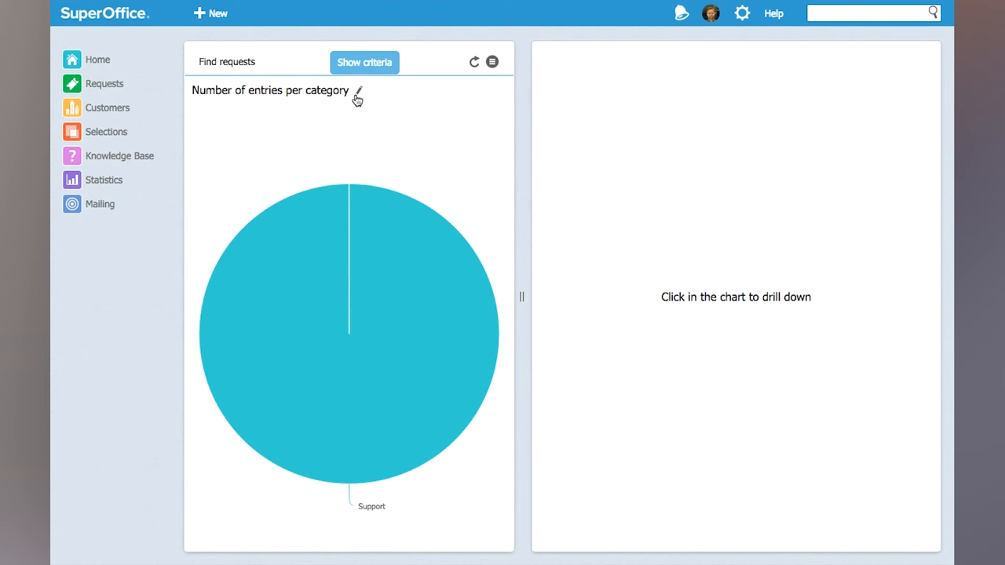
# Edit the pie chart settings to group entries per Owner instead of Category
pyautogui.click(358, 90)
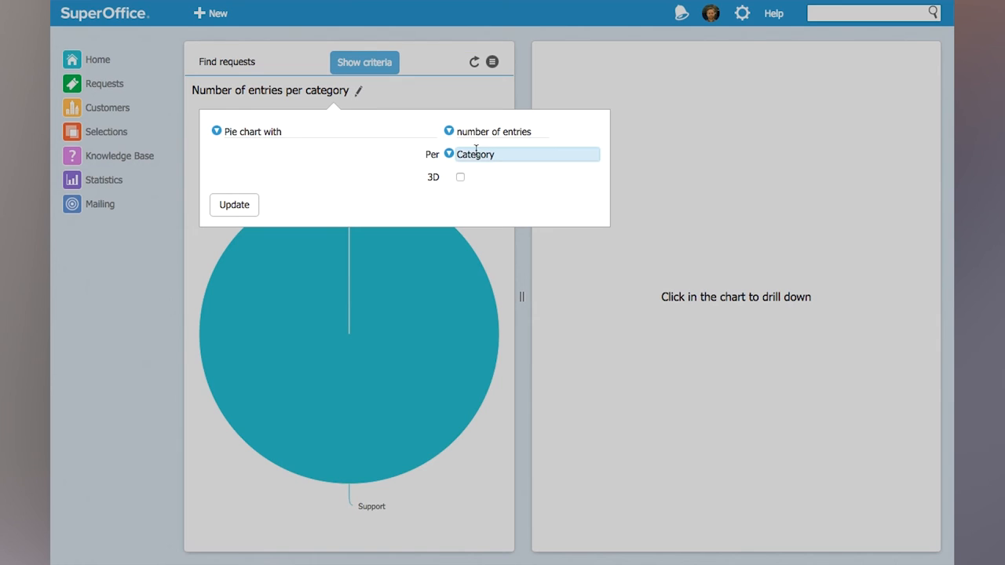
pyautogui.click(524, 154)
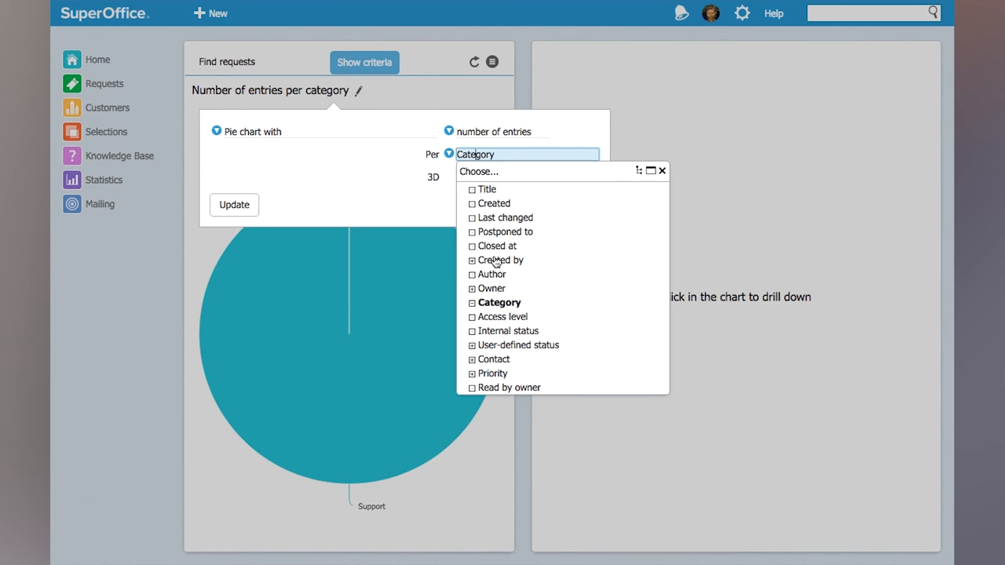
pyautogui.moveTo(500, 294)
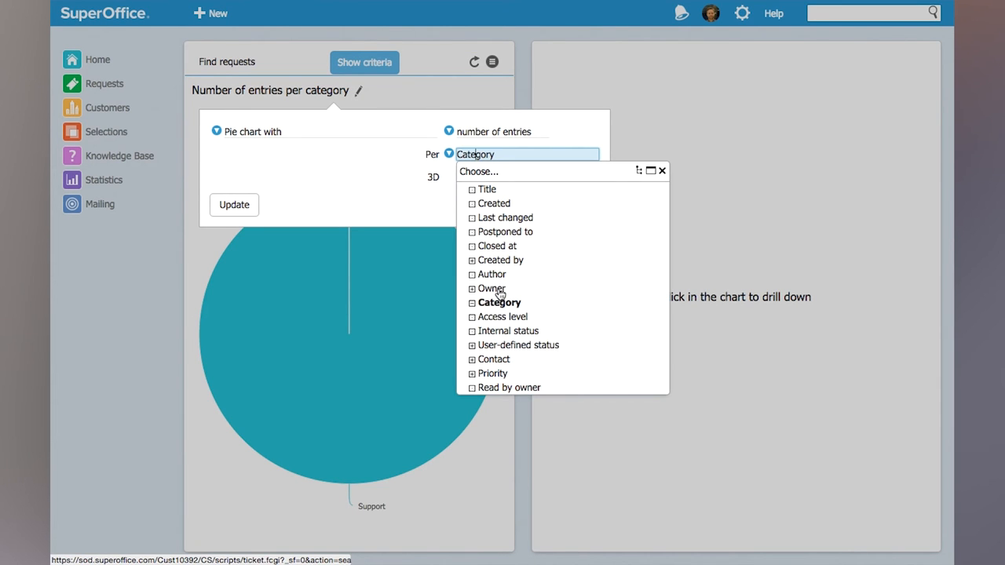
pyautogui.click(492, 288)
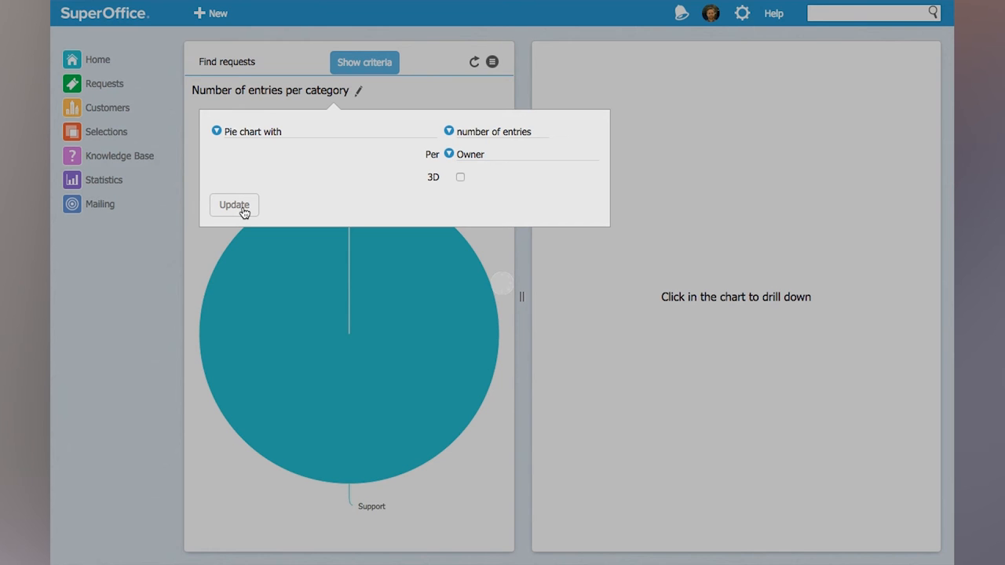